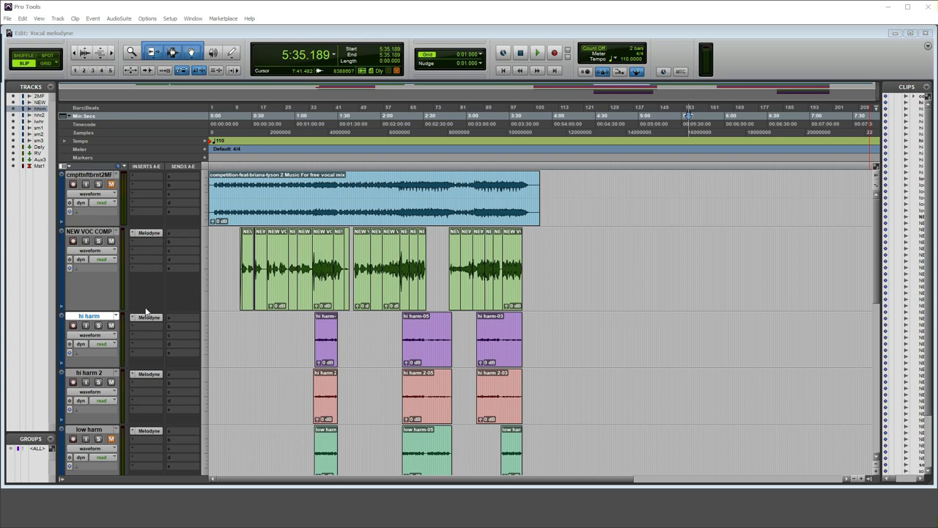
Step: Zoom in horizontally on the separate NEW VOC COMP clips
left_click(227, 253)
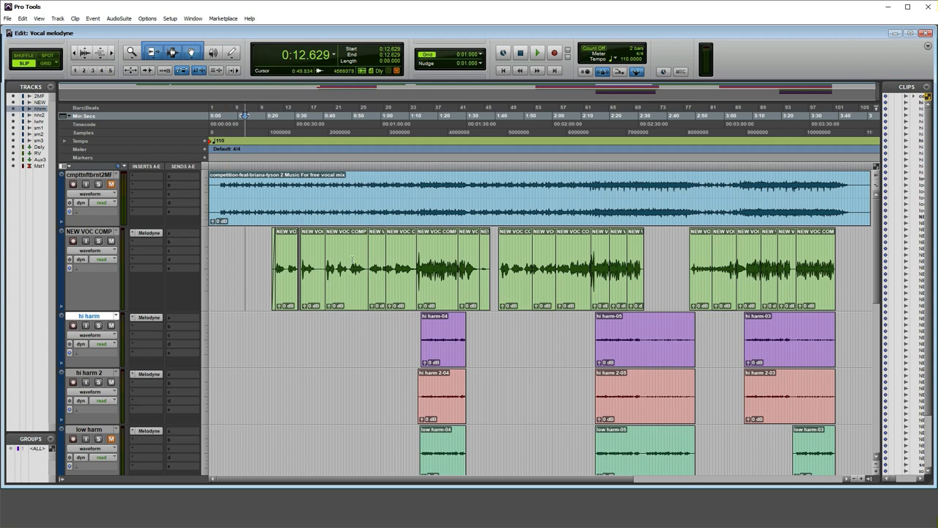
Step: Zoom out to the whole song and select all NEW VOC COMP clips
left_click(348, 267)
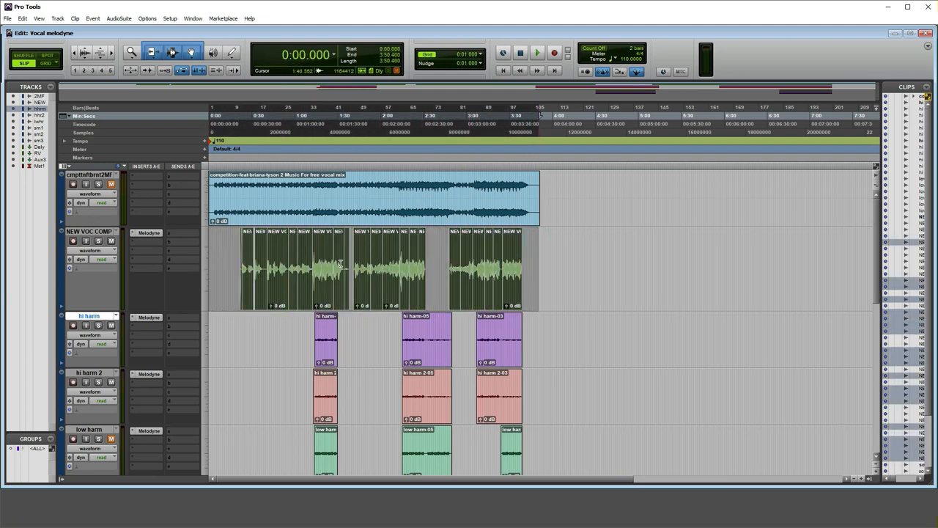
Step: Consolidate the selected vocal clips into one clip, NEW VOC COMP_01, from the Edit menu
left_click(39, 18)
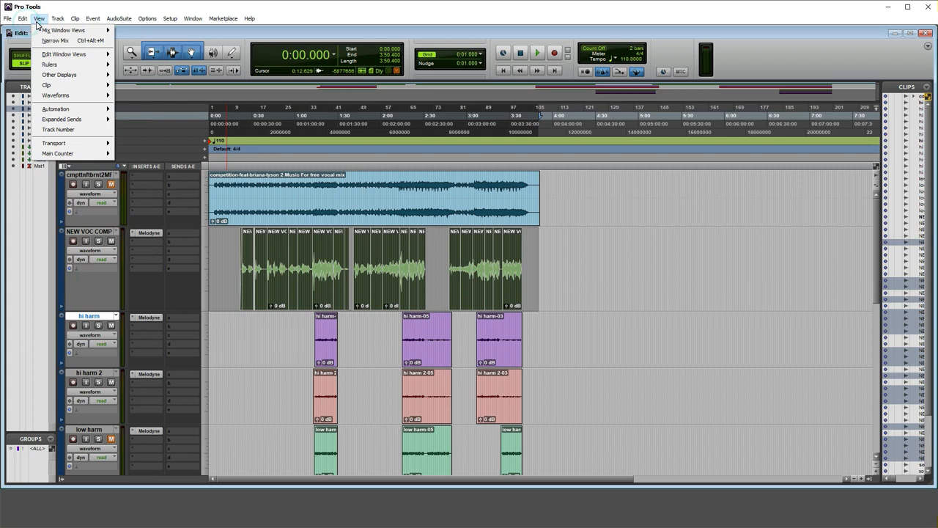
left_click(23, 18)
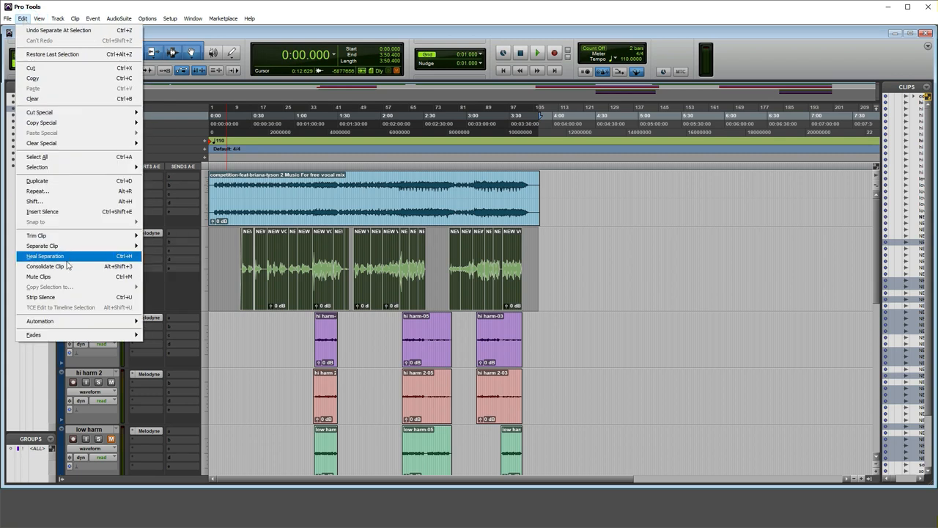
mouse_move(70, 267)
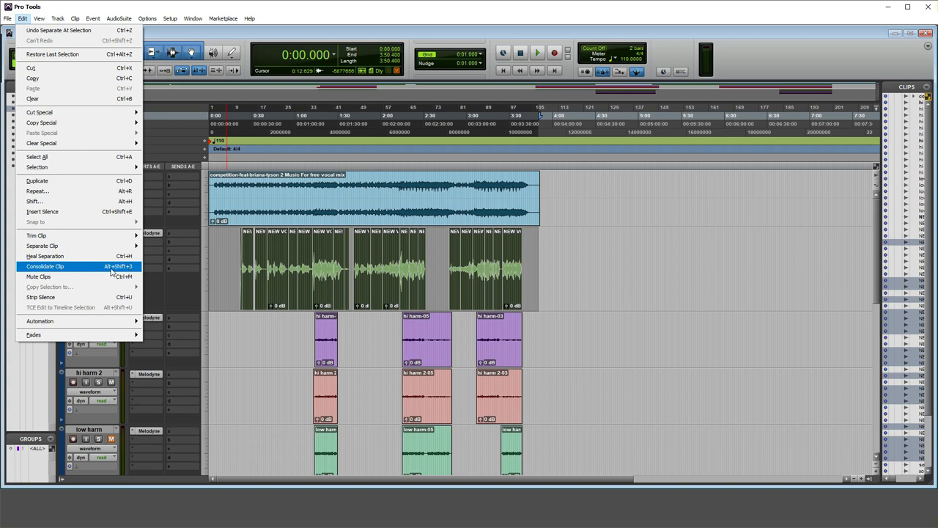
left_click(45, 266)
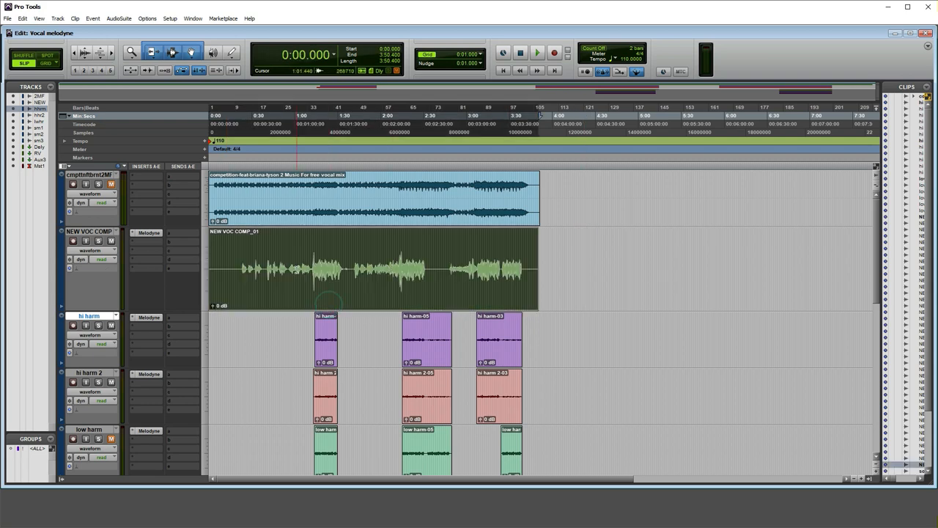
Step: Rename the consolidated clip to 'Main Vocal' and deselect it
left_click(405, 277)
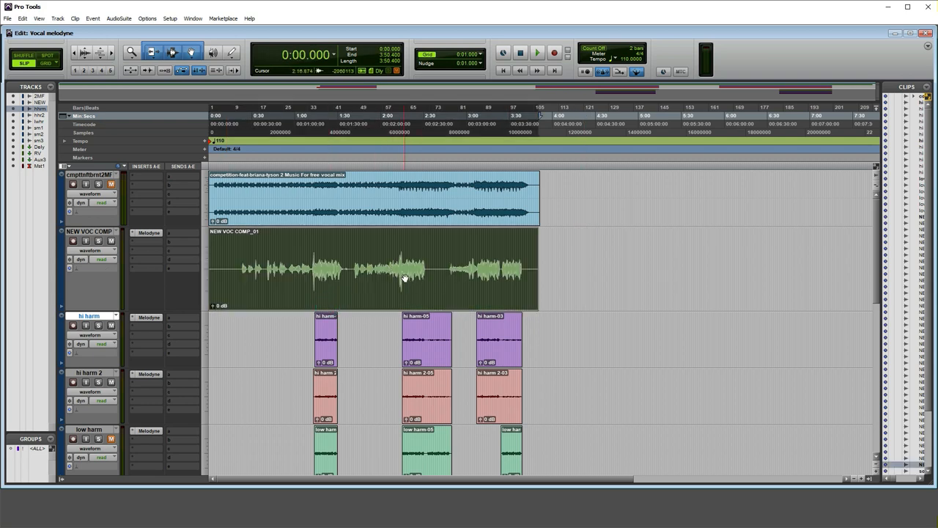
double_click(288, 284)
type("Main Voc")
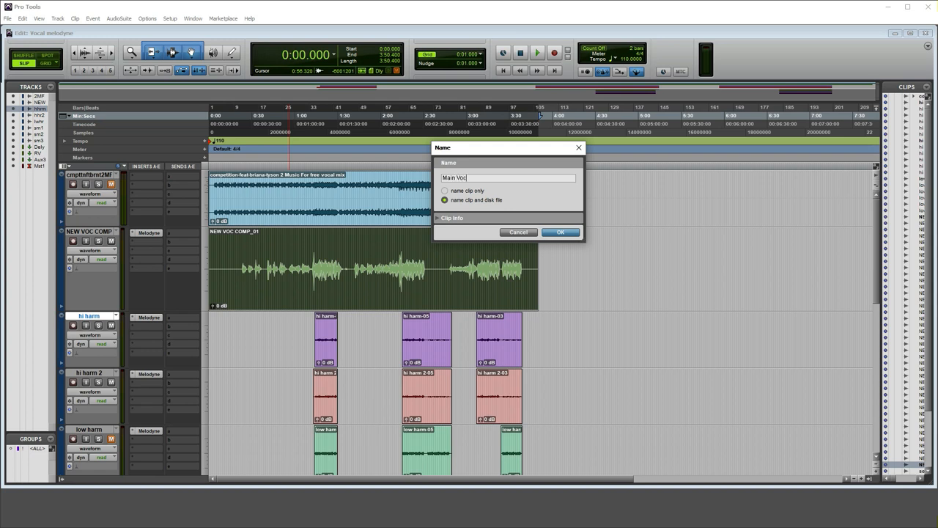
left_click(560, 232)
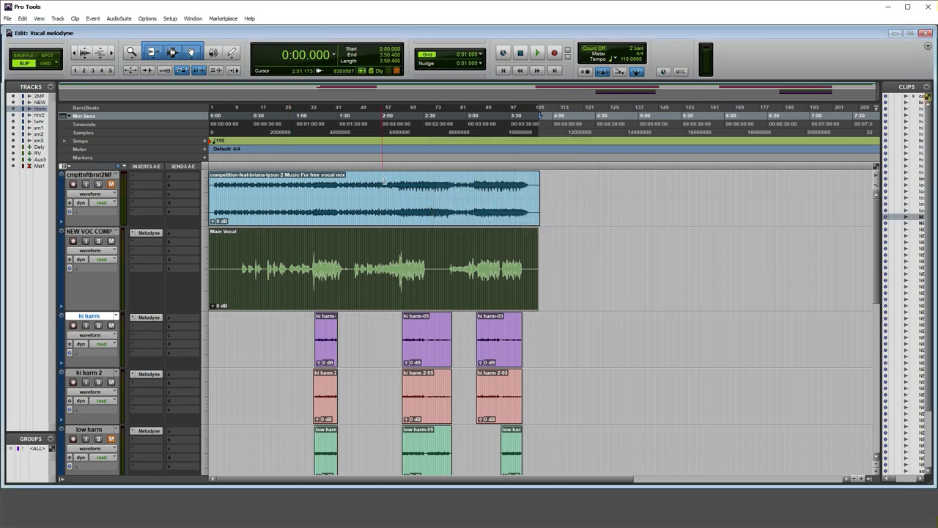
left_click(370, 268)
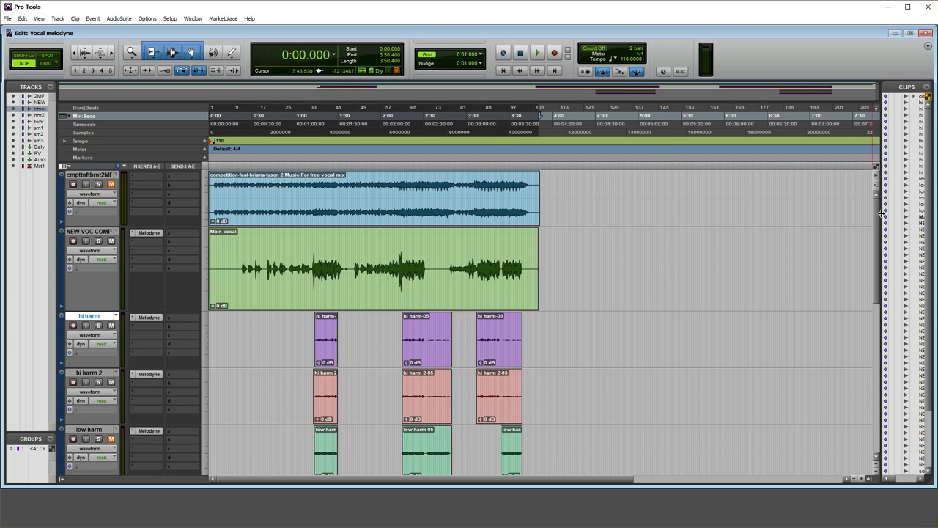